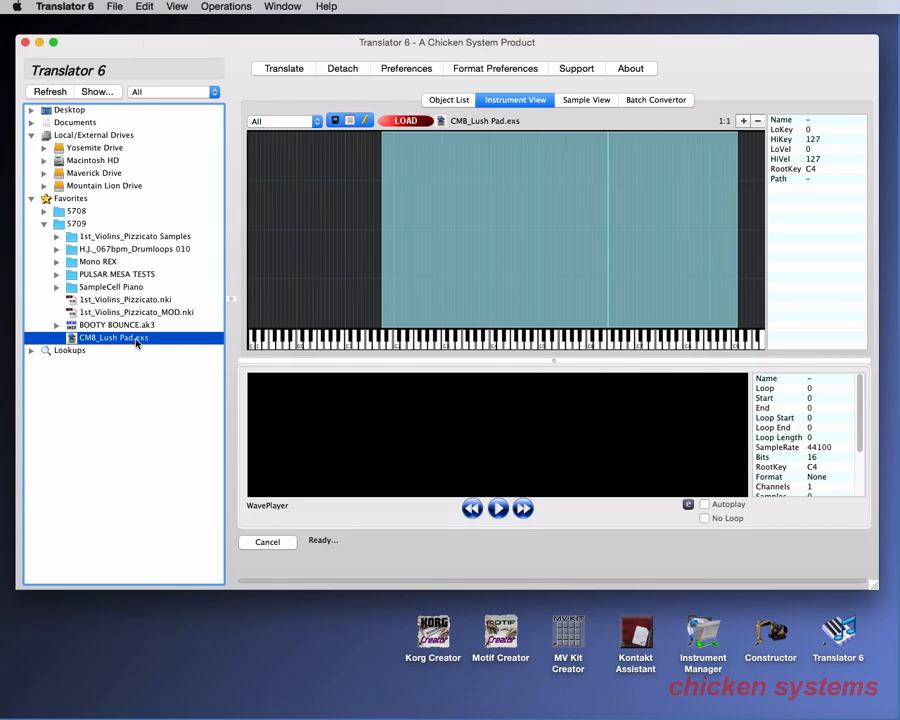
mouse_move(136, 356)
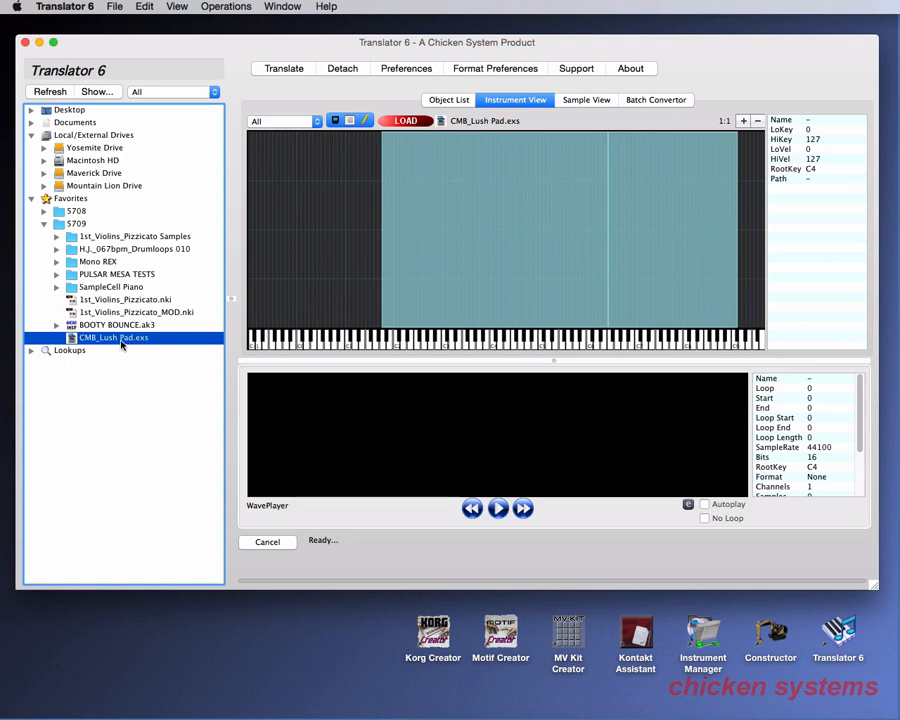
mouse_move(360, 258)
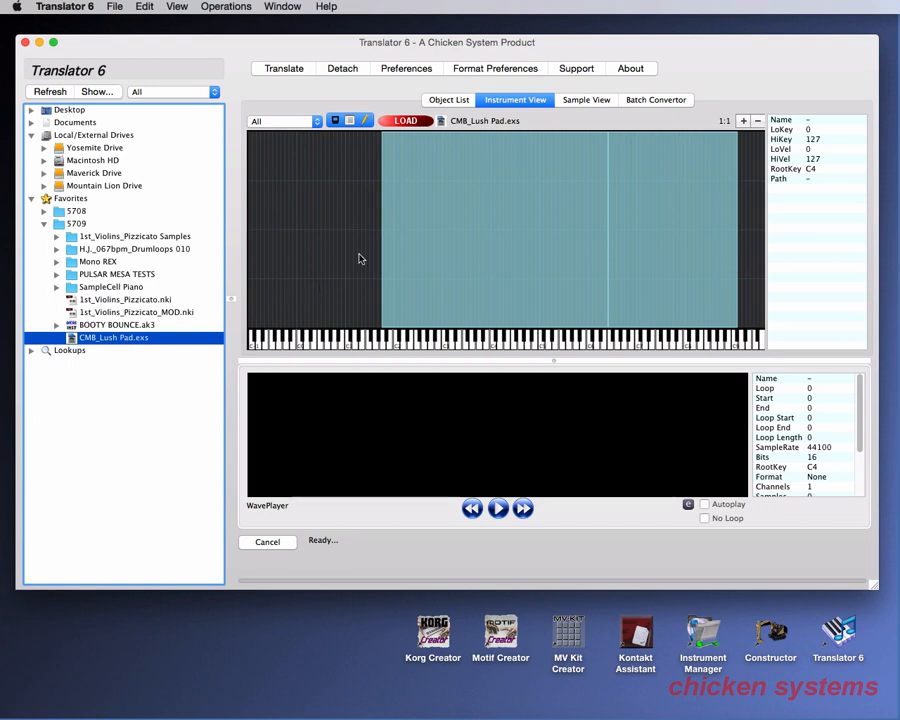
mouse_move(644, 270)
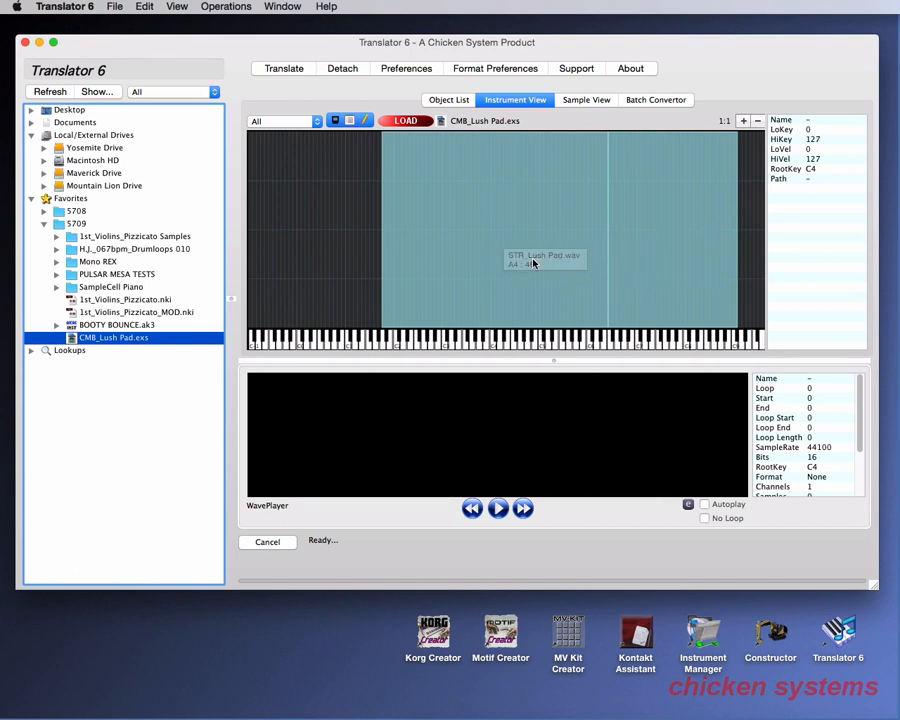
mouse_move(536, 276)
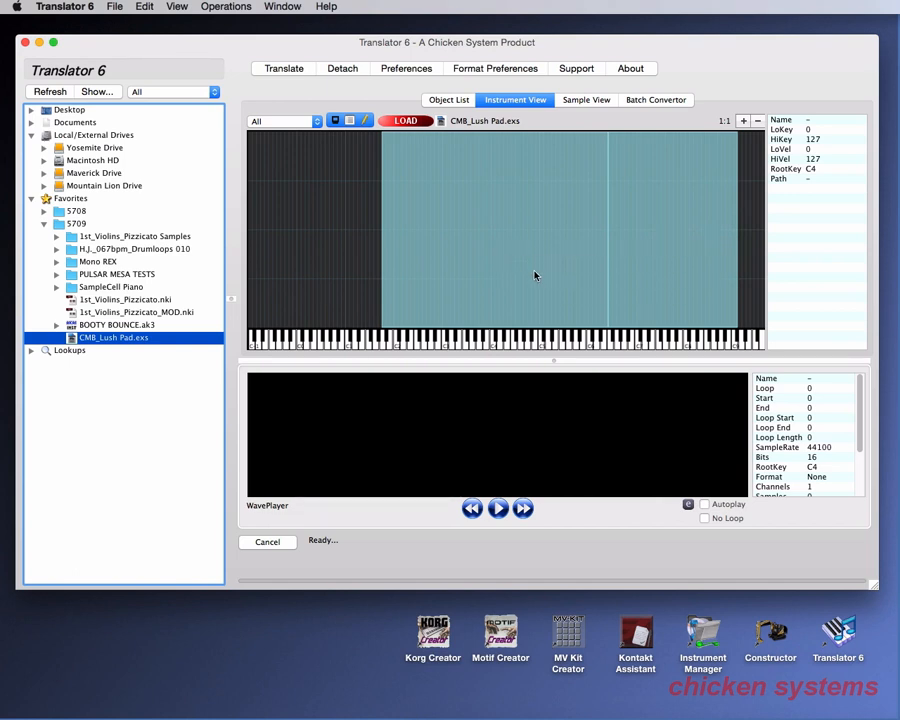
mouse_move(540, 276)
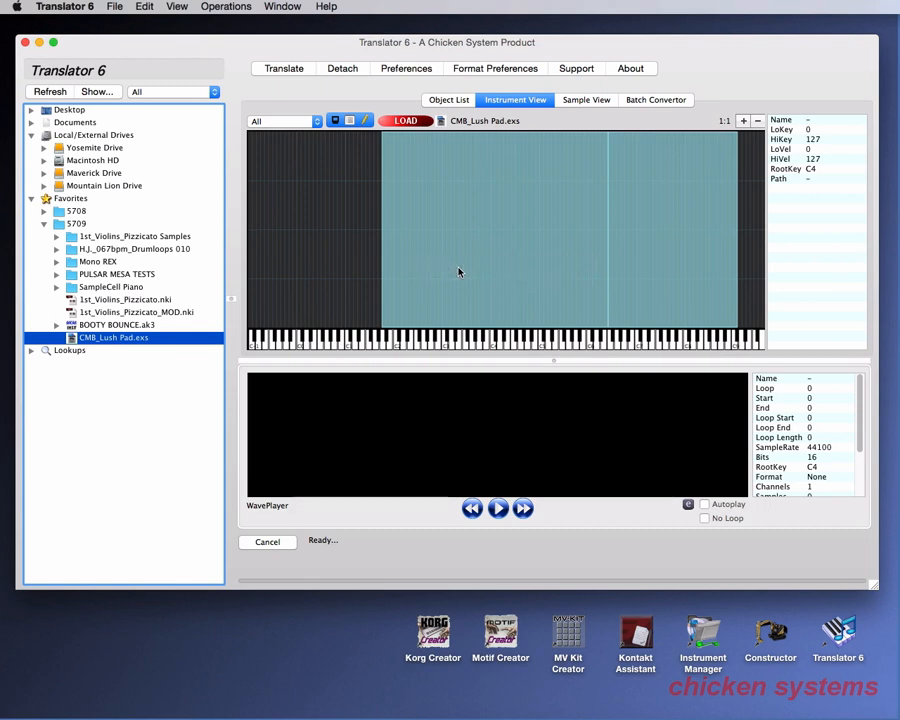
mouse_move(444, 280)
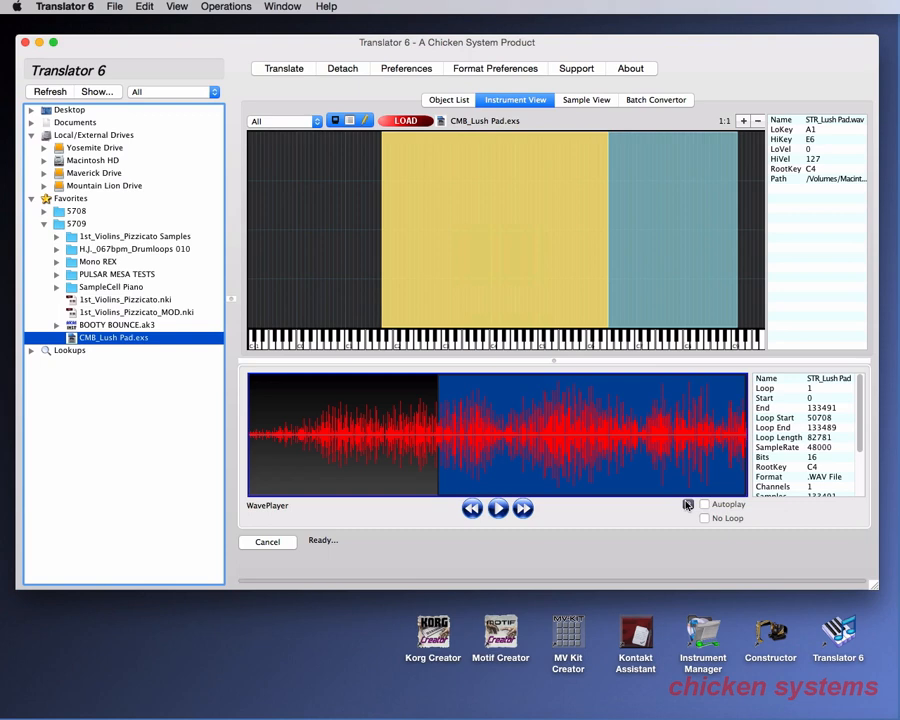
- Enable Autoplay and audition the upper then lower key zones of Lush Pad
left_click(704, 504)
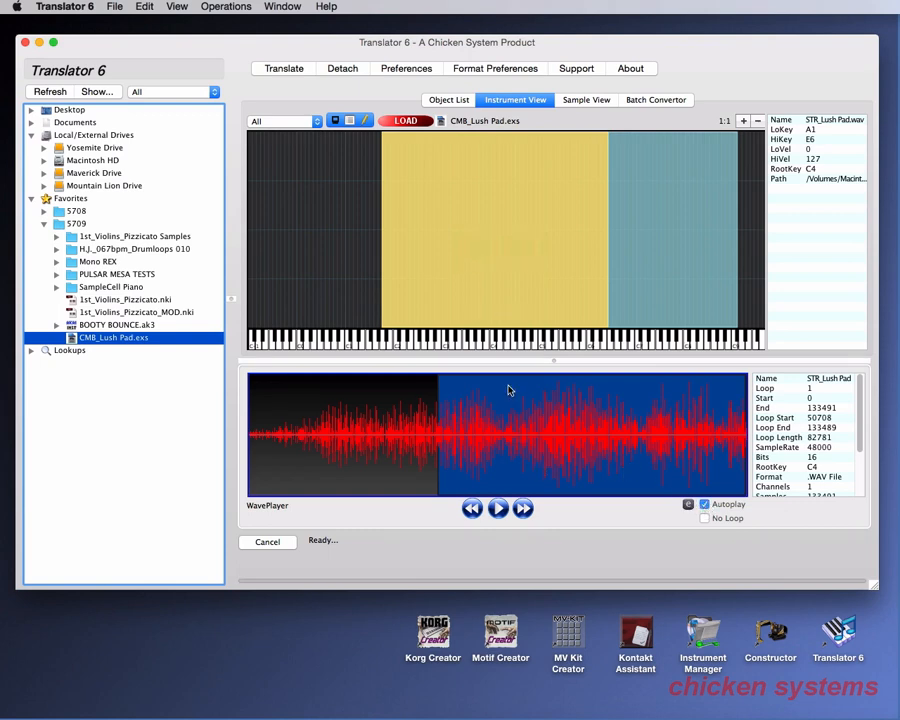
mouse_move(656, 238)
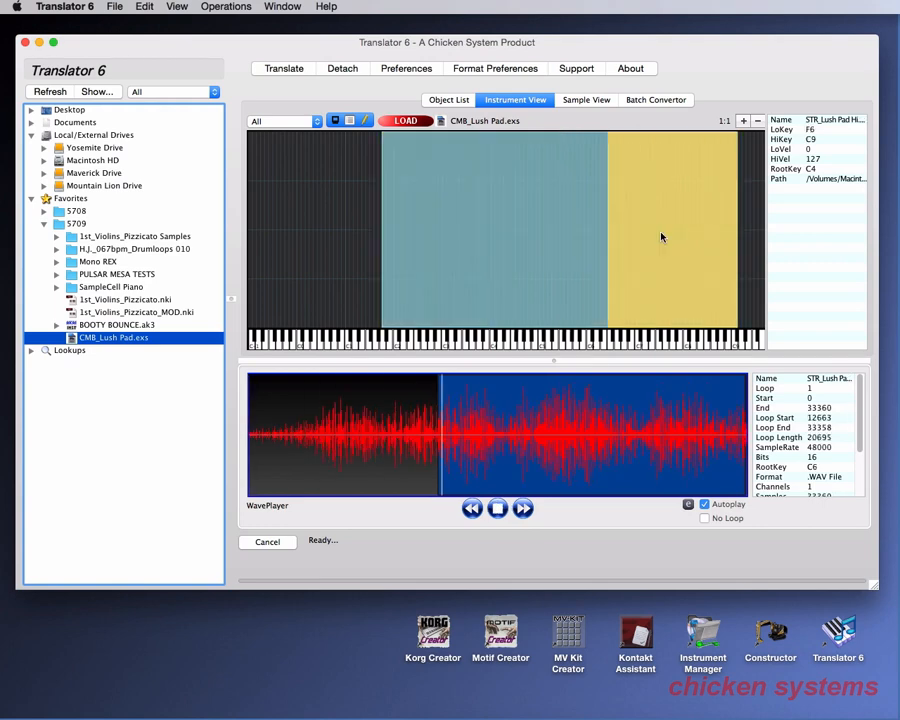
mouse_move(656, 248)
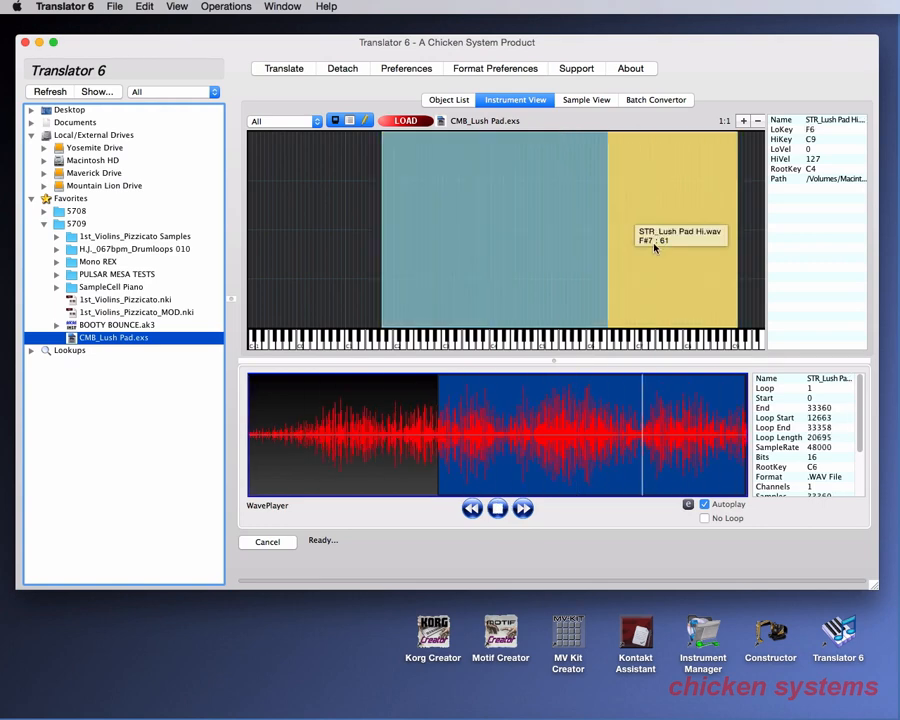
left_click(498, 508)
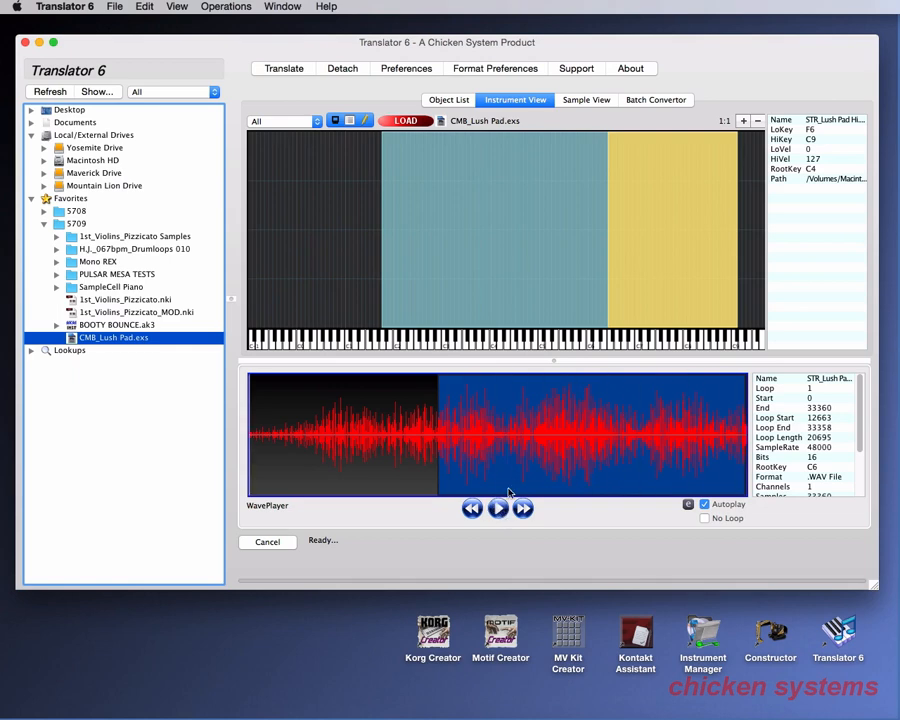
left_click(498, 508)
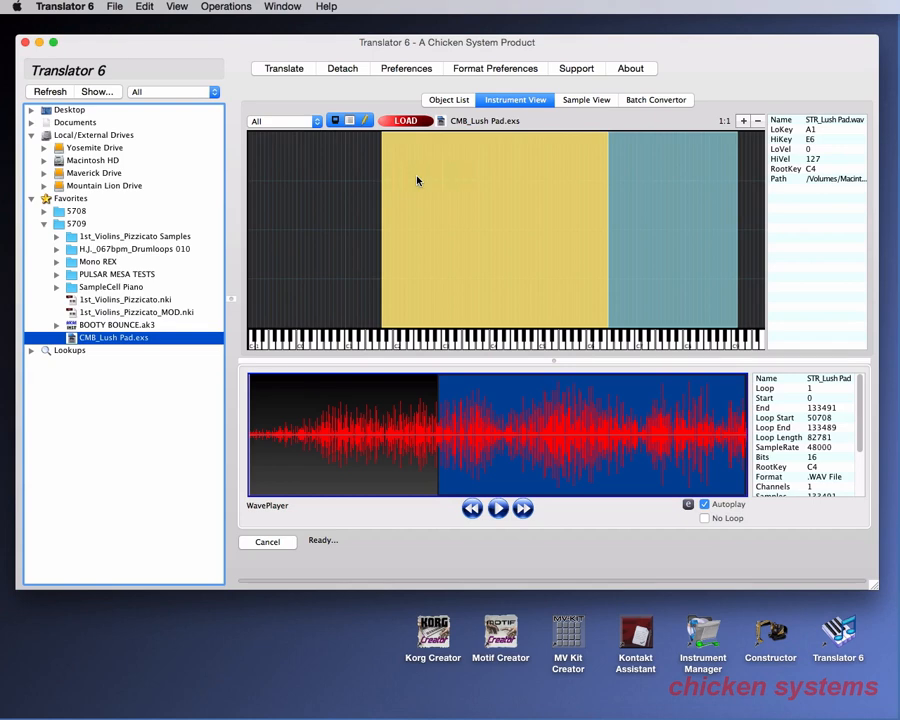
mouse_move(418, 180)
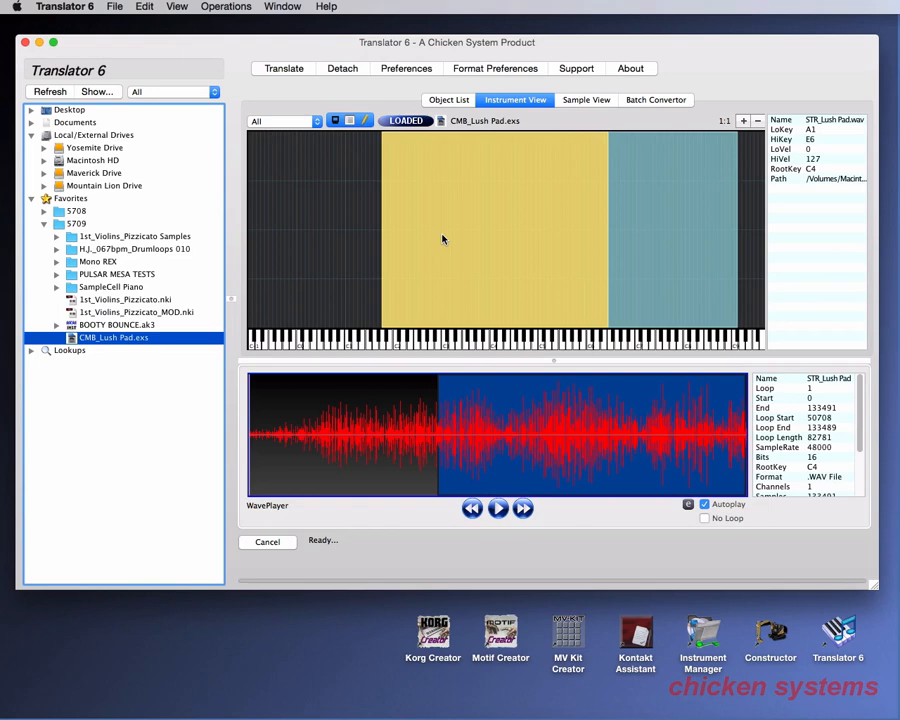
- Select the BOOTY BOUNCE.ak3 Akai file in the favourites tree
left_click(116, 324)
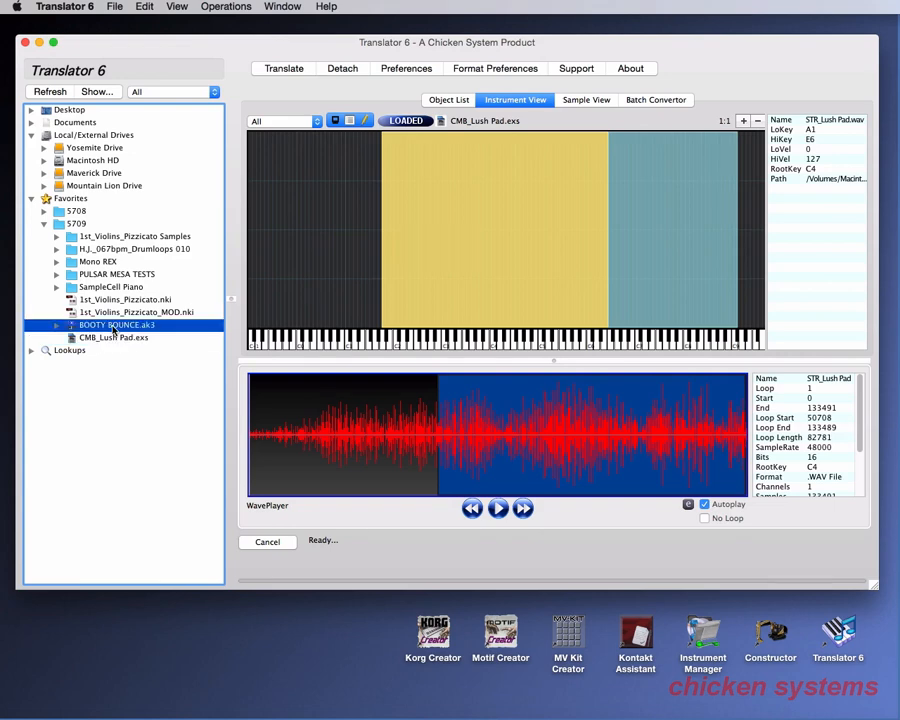
- Display the BOOTY BOUNCE program's key layout, audition its drum zones and load it as an instrument
left_click(448, 100)
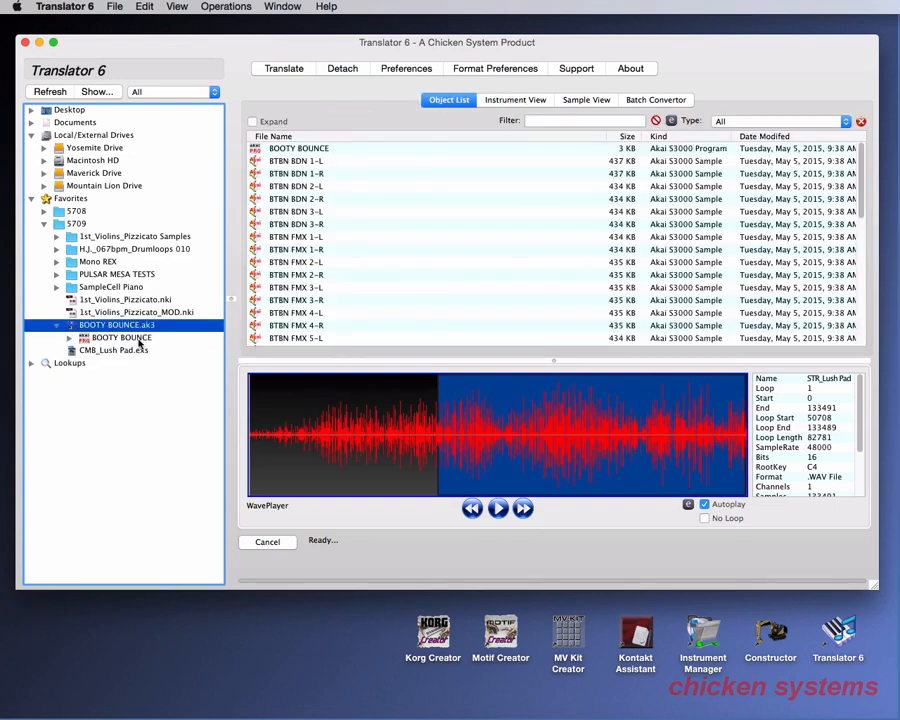
left_click(516, 100)
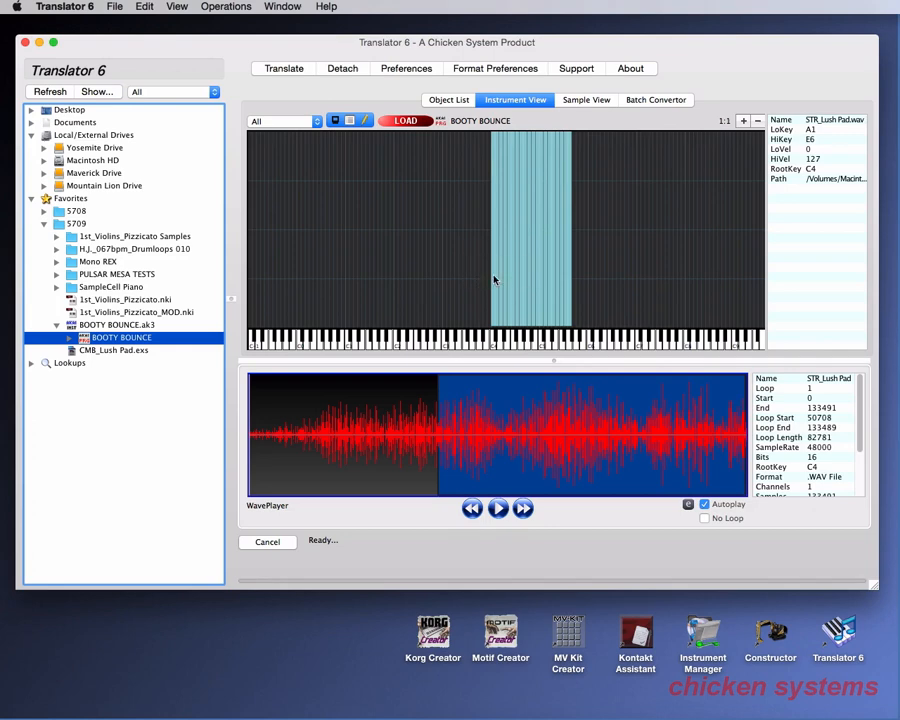
left_click(498, 508)
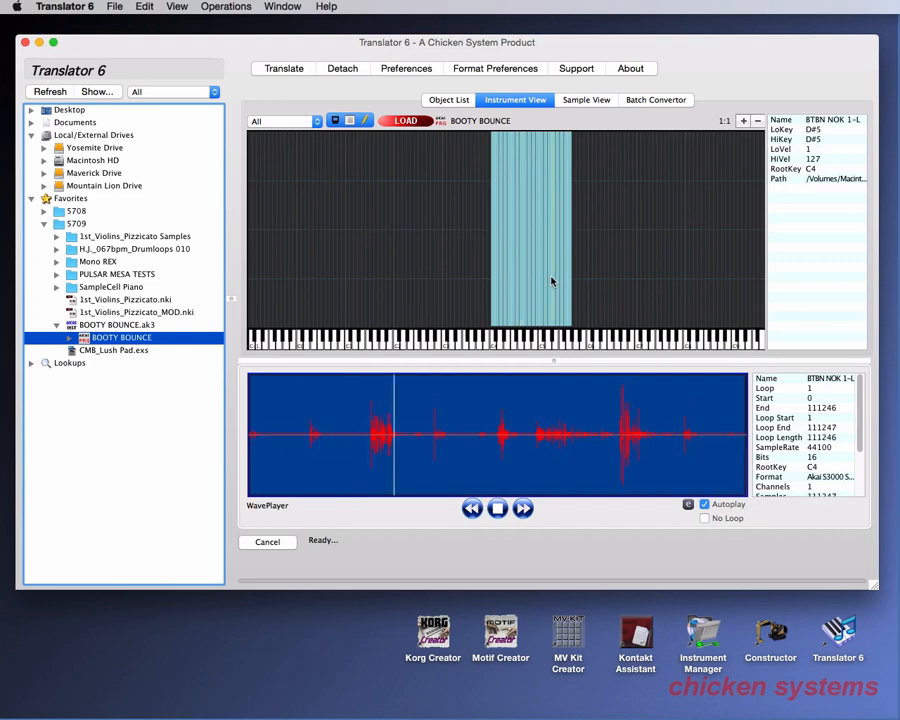
left_click(498, 508)
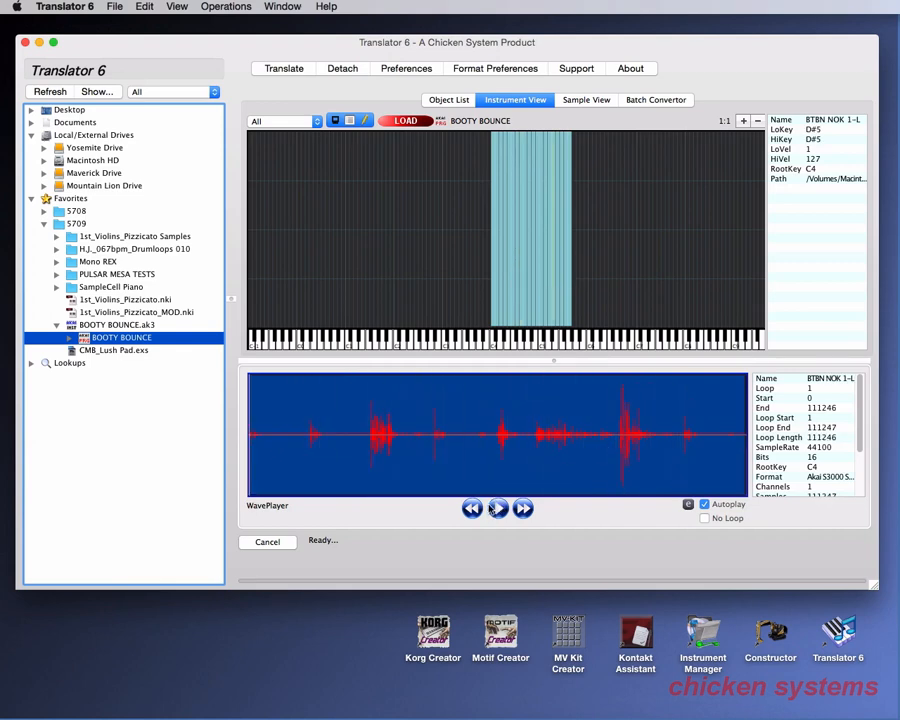
mouse_move(528, 252)
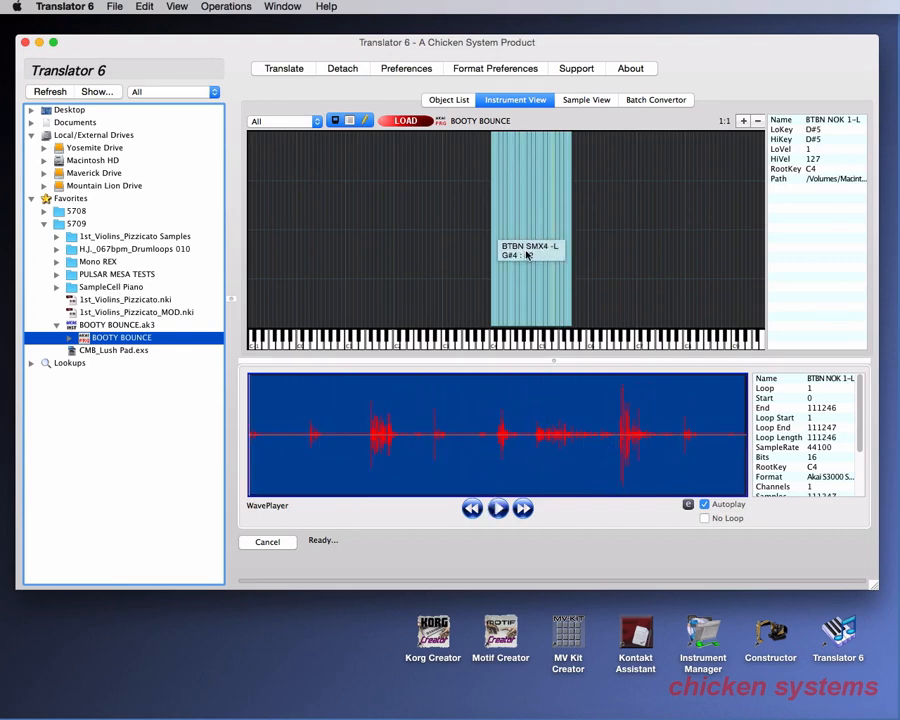
left_click(404, 120)
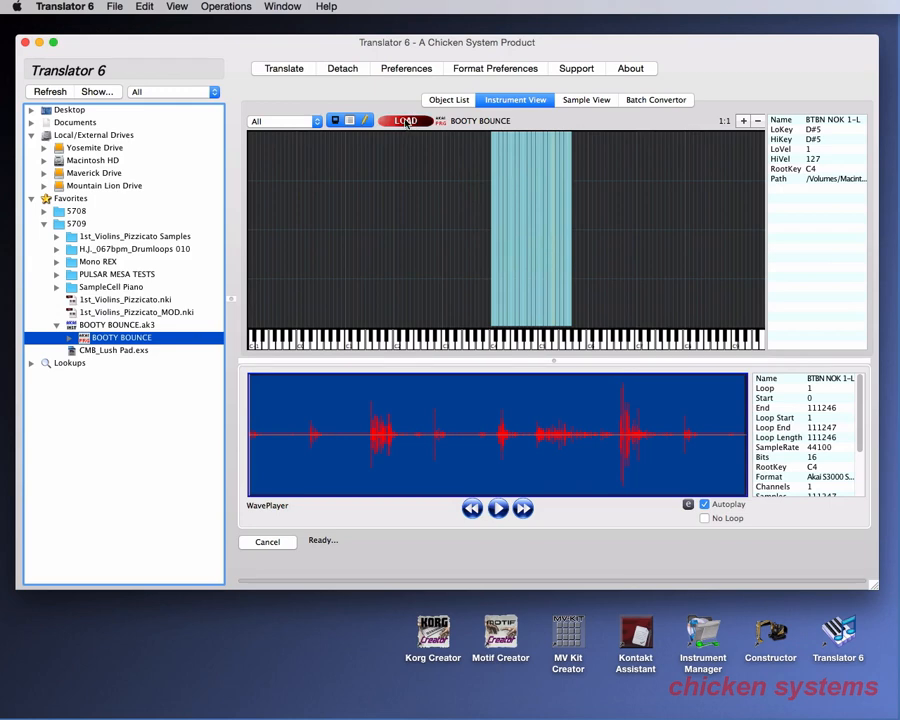
mouse_move(404, 120)
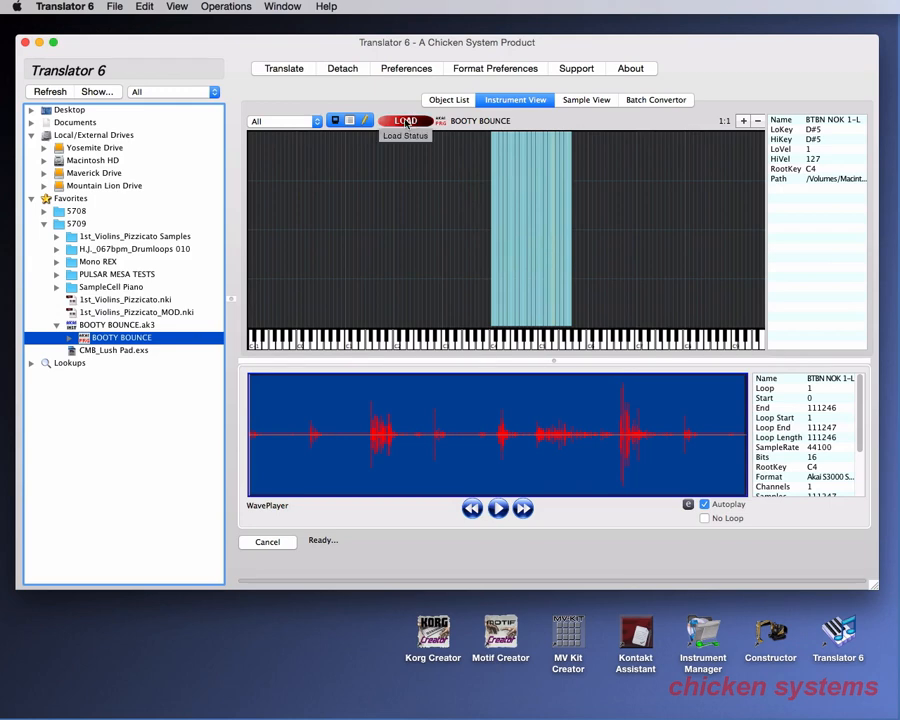
left_click(404, 120)
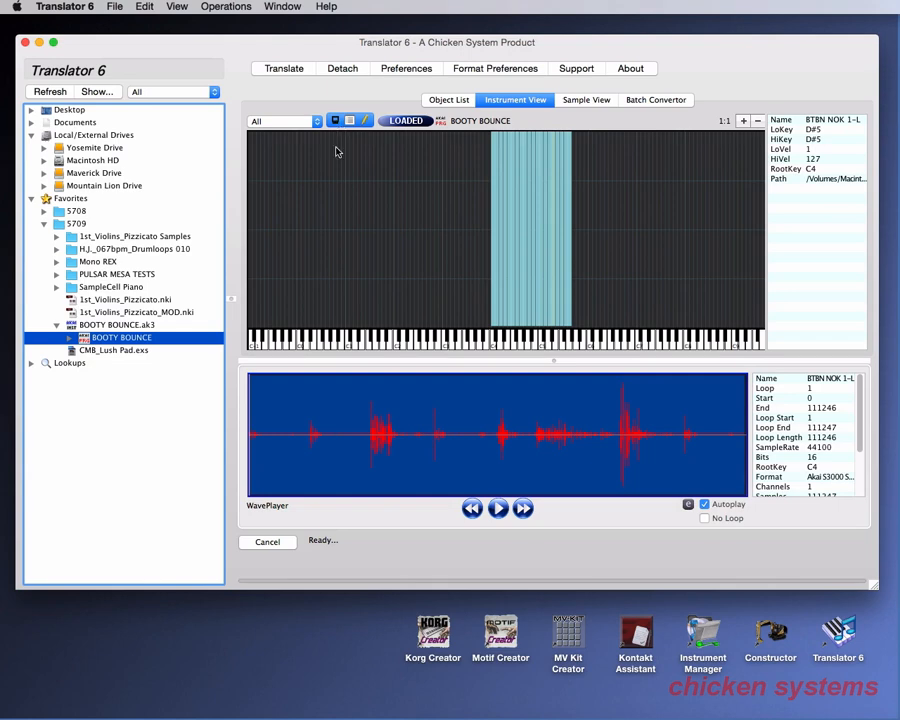
mouse_move(212, 312)
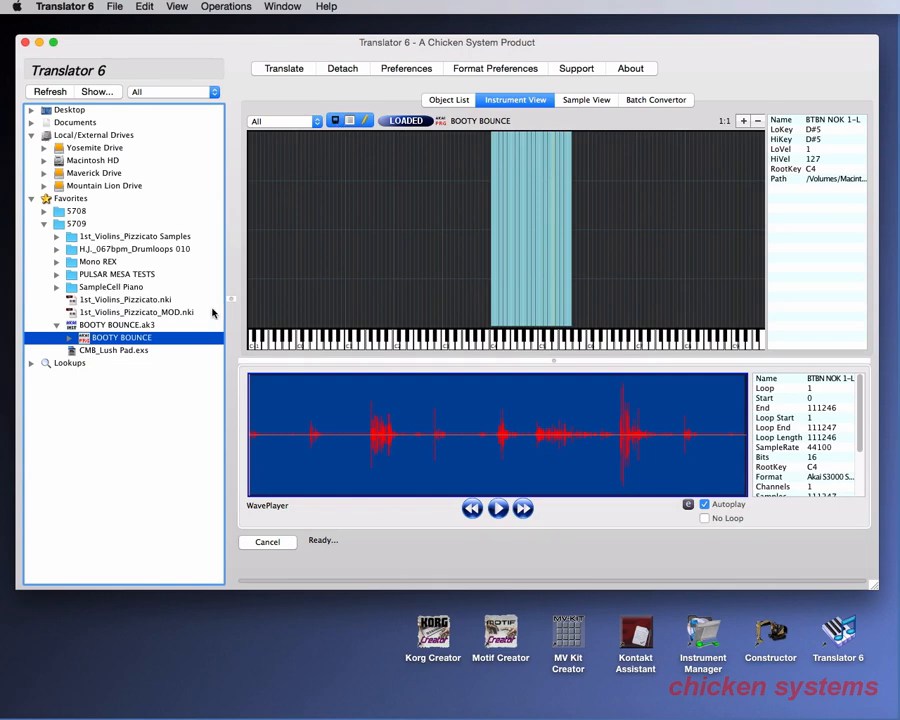
- Switch between the CMB_Lush Pad and BOOTY BOUNCE key layouts in the tree
left_click(114, 350)
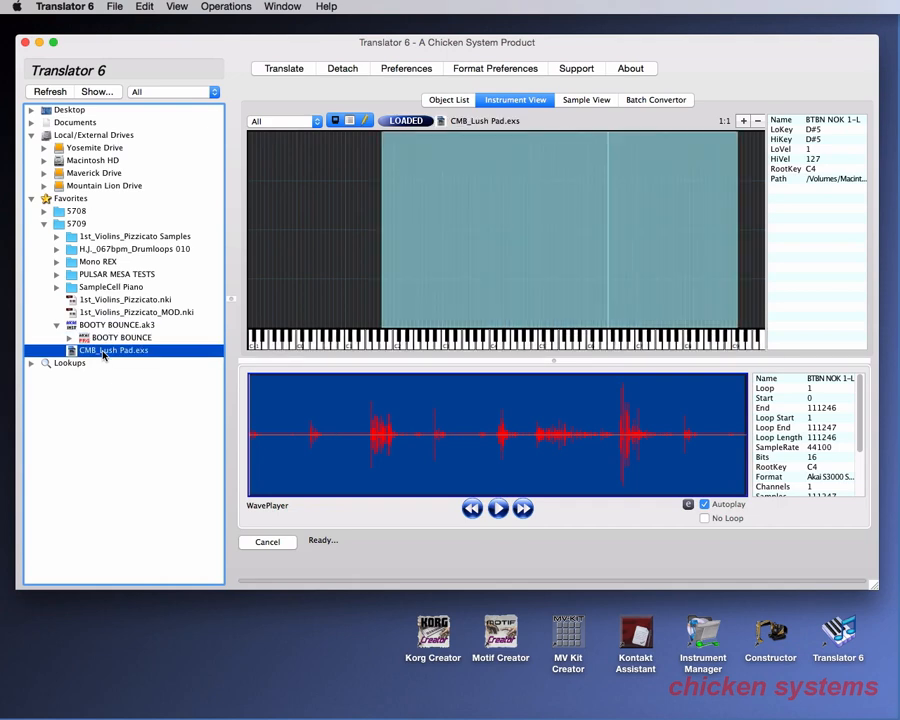
left_click(118, 336)
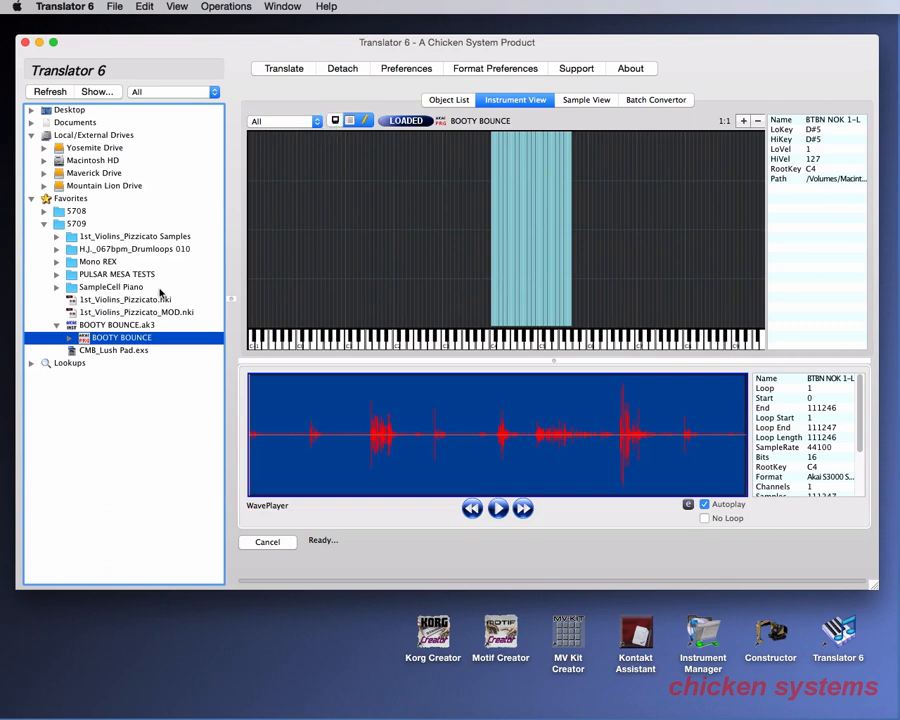
left_click(114, 350)
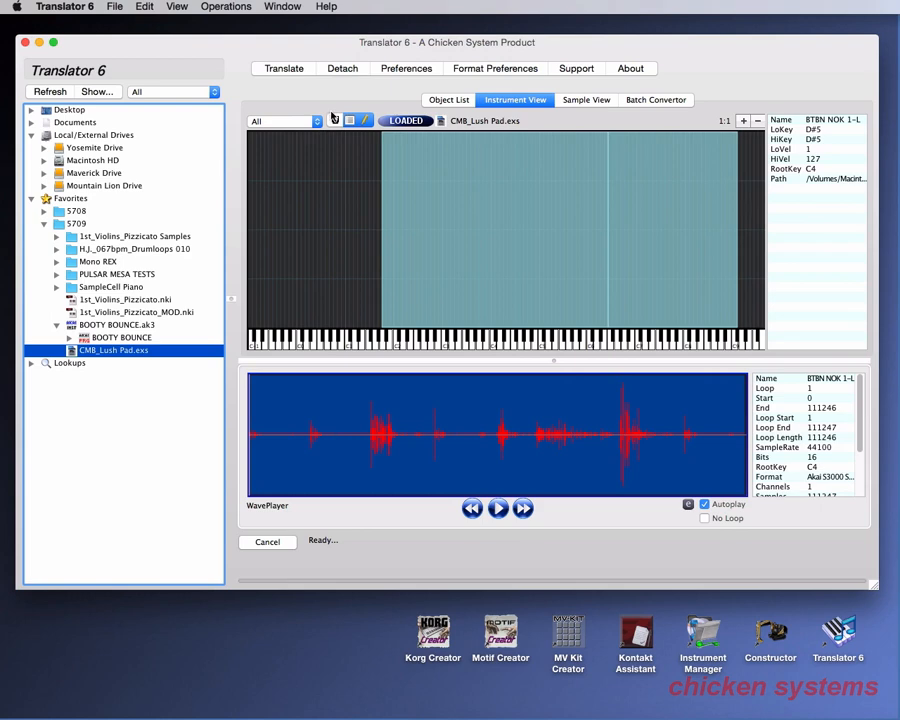
- Compare the sample lists of BOOTY BOUNCE and CMB_Lush Pad, ending back on CMB_Lush Pad's key layout
left_click(448, 100)
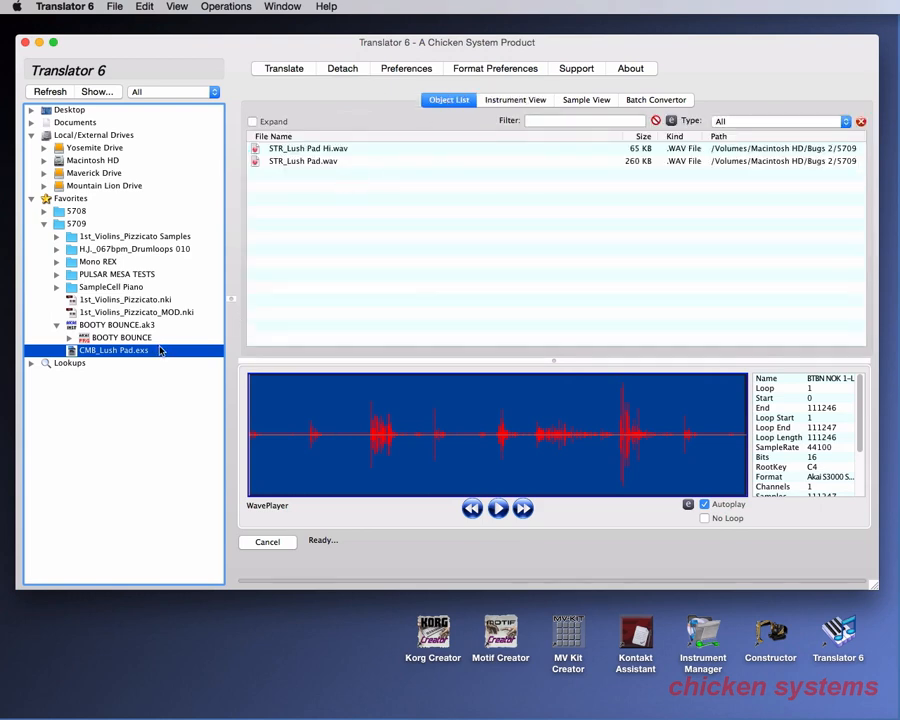
mouse_move(110, 328)
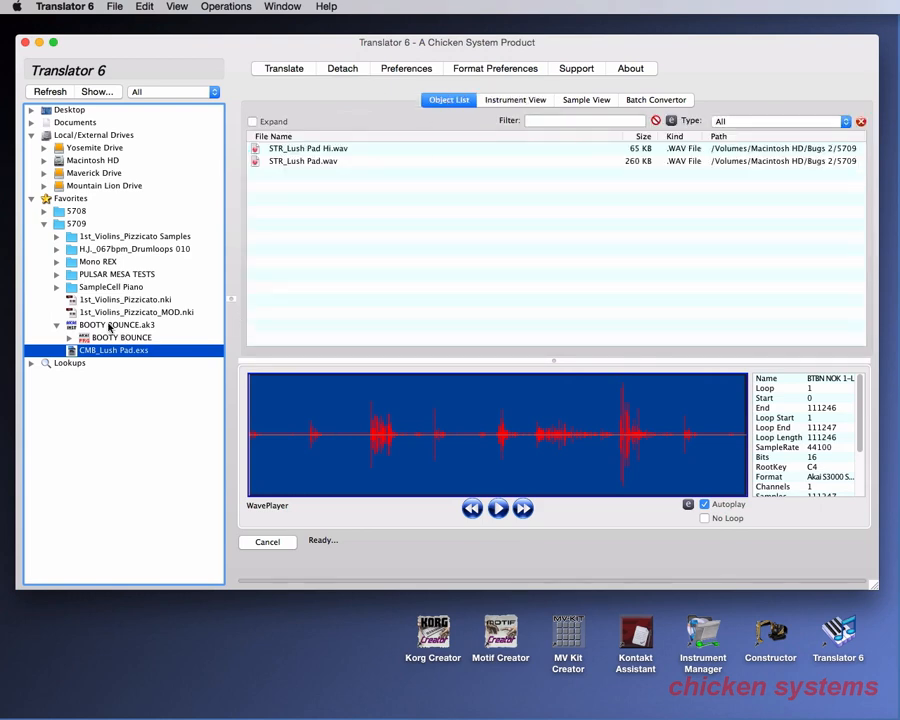
left_click(118, 336)
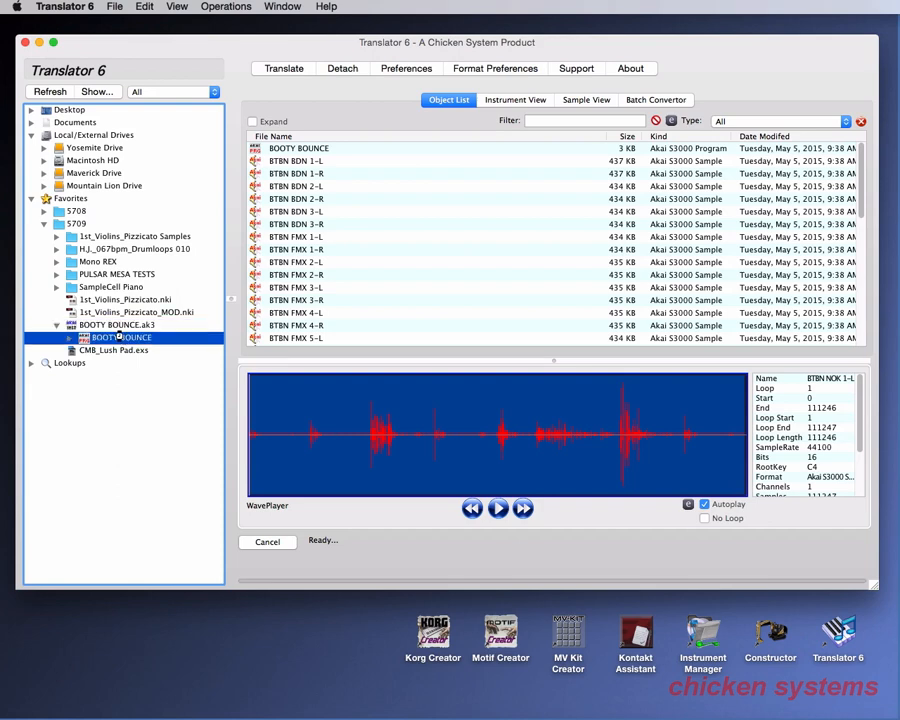
left_click(114, 350)
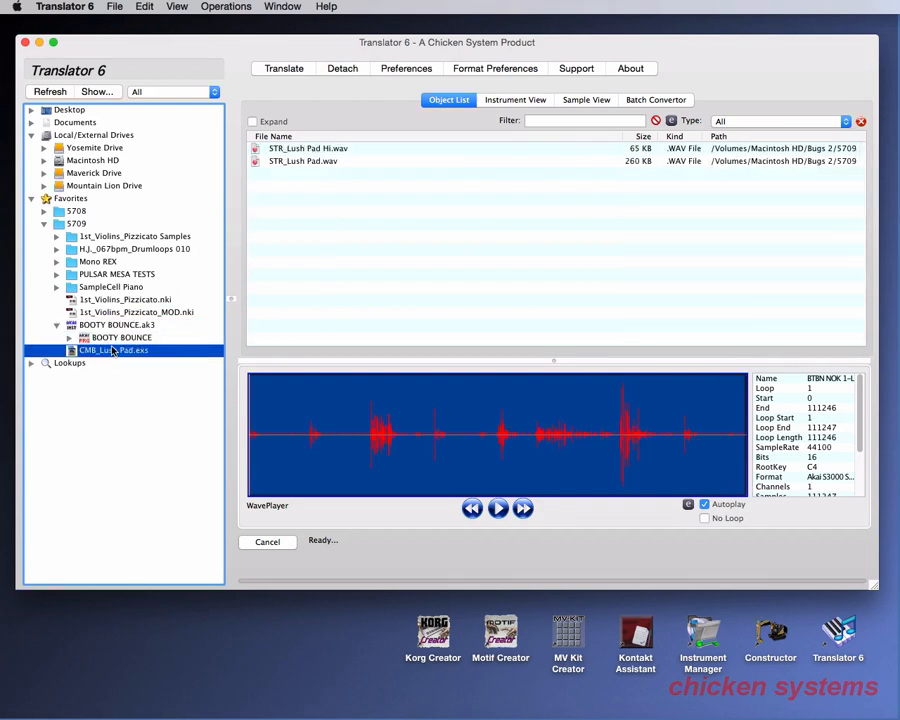
left_click(516, 100)
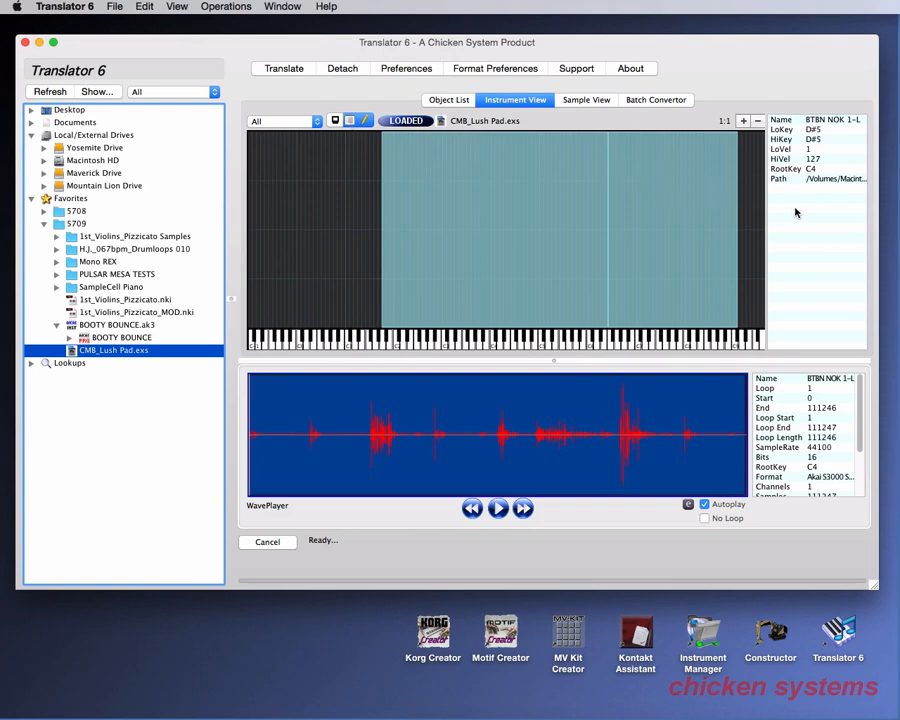
mouse_move(436, 158)
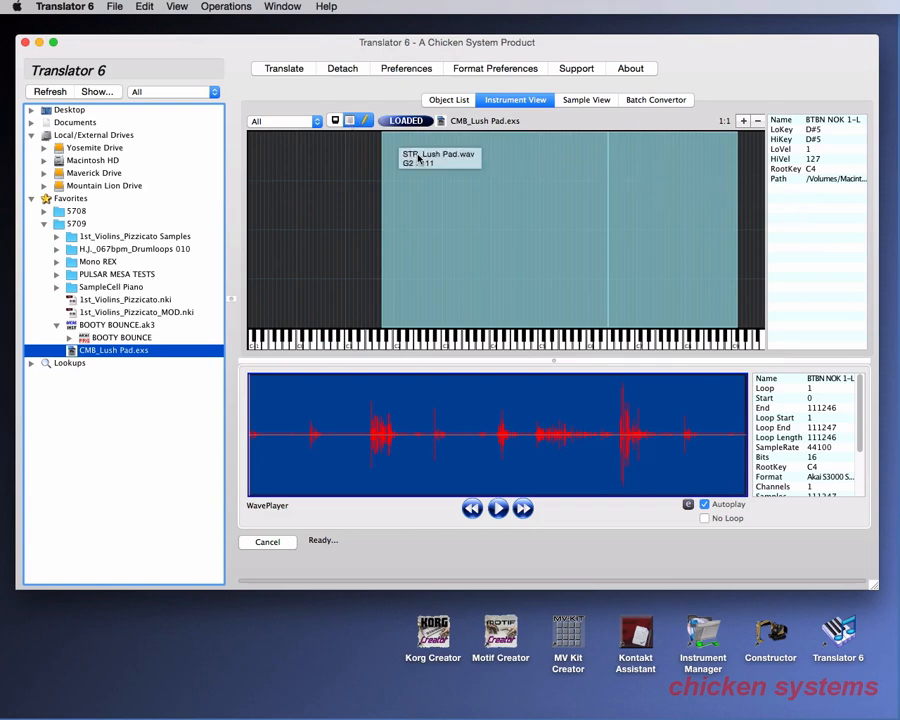
- Toggle the zone details panel off and on, then audition the STR_Lush Pad zone with its details shown
left_click(350, 120)
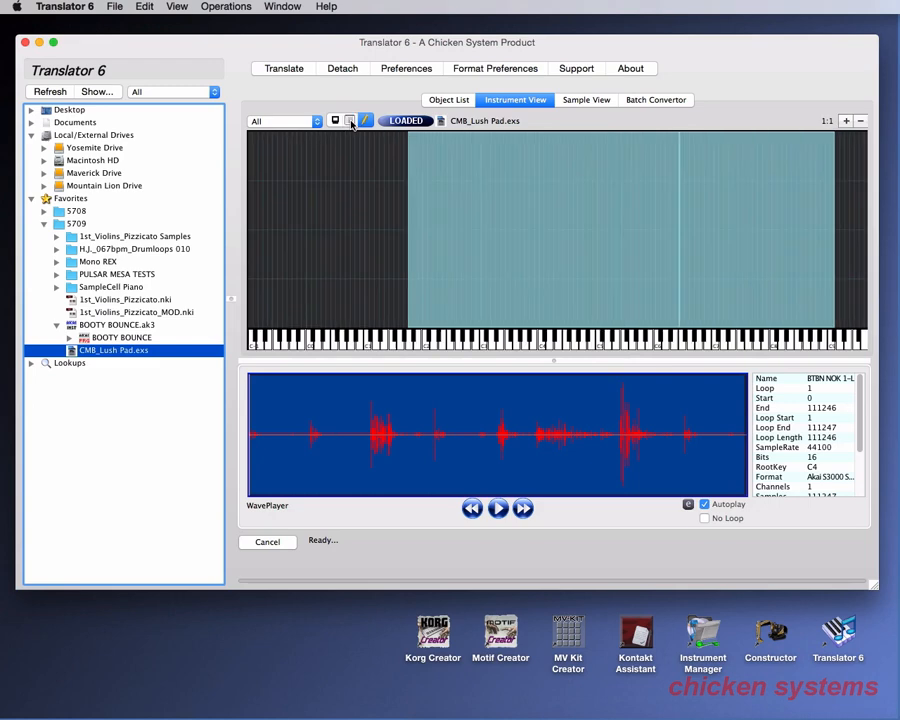
left_click(350, 120)
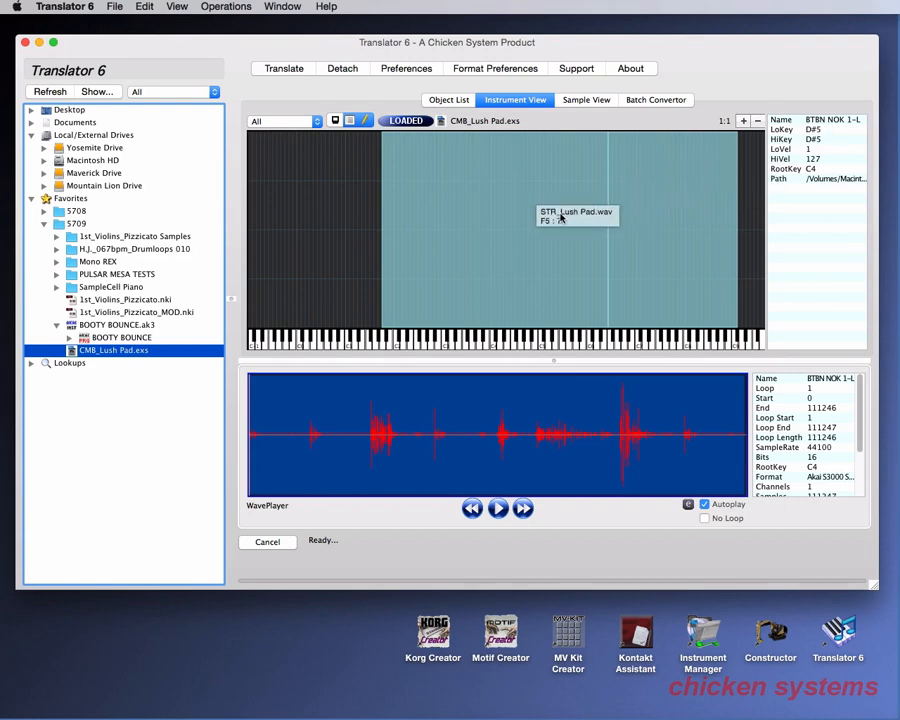
left_click(498, 508)
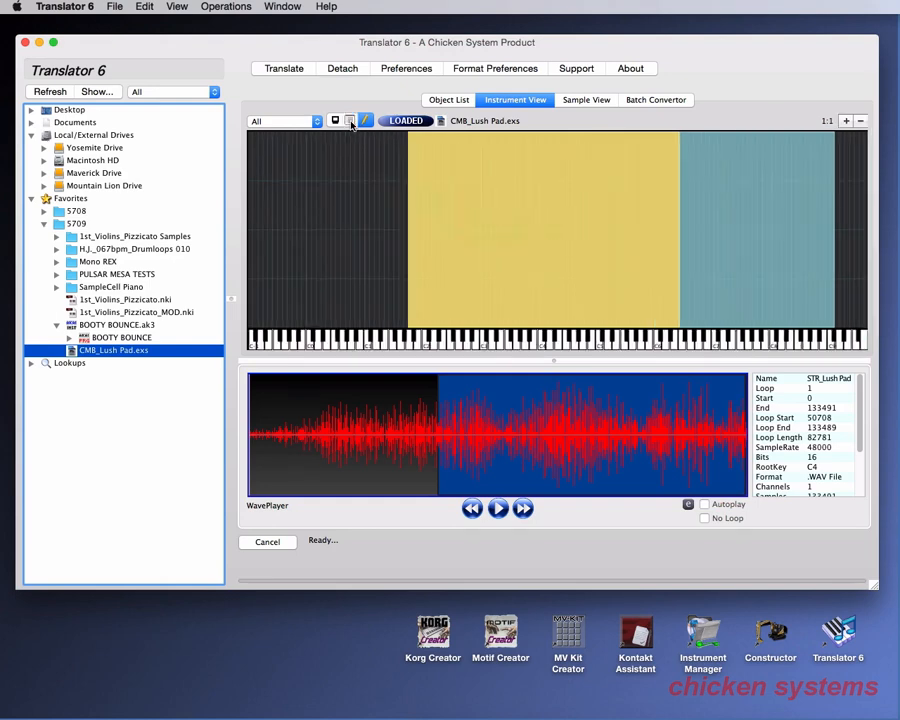
left_click(350, 120)
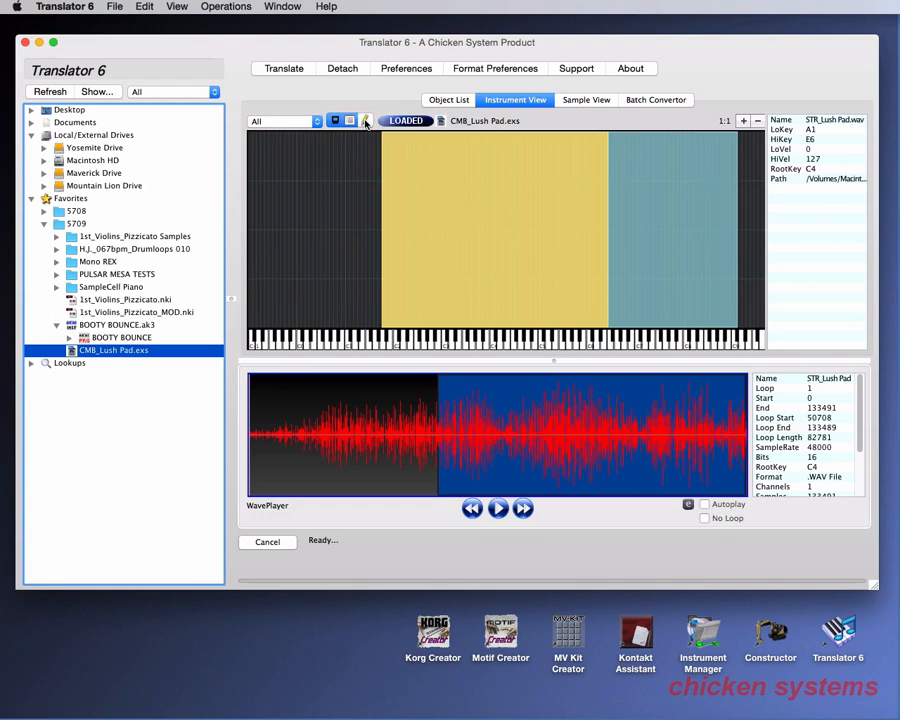
mouse_move(294, 224)
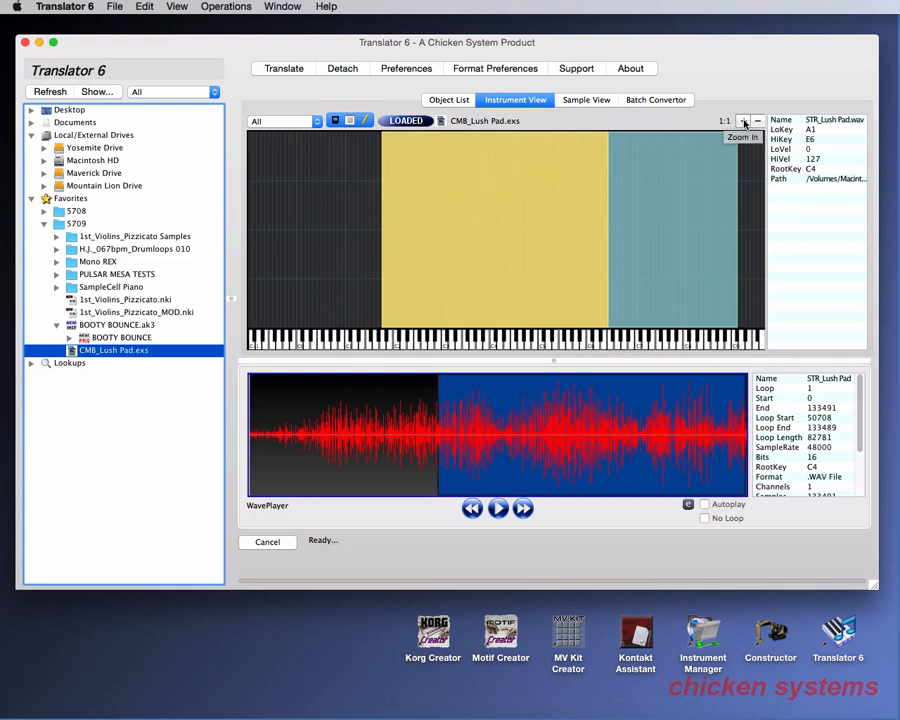
- Zoom in on the CMB_Lush Pad key layout
left_click(744, 120)
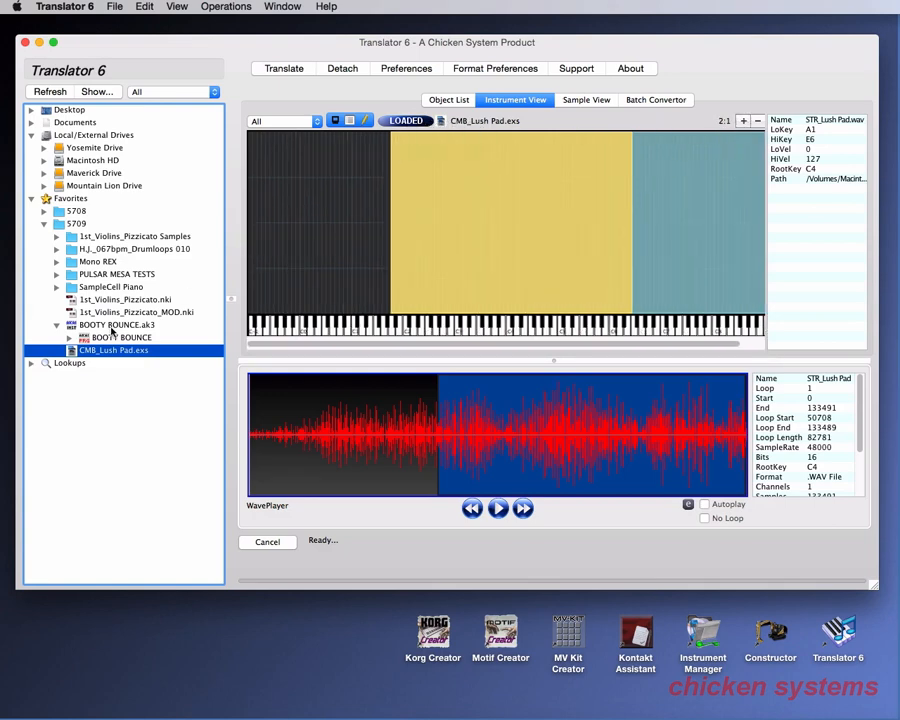
- Switch to BOOTY BOUNCE, zoom far into its key layout and audition a drum zone
left_click(118, 336)
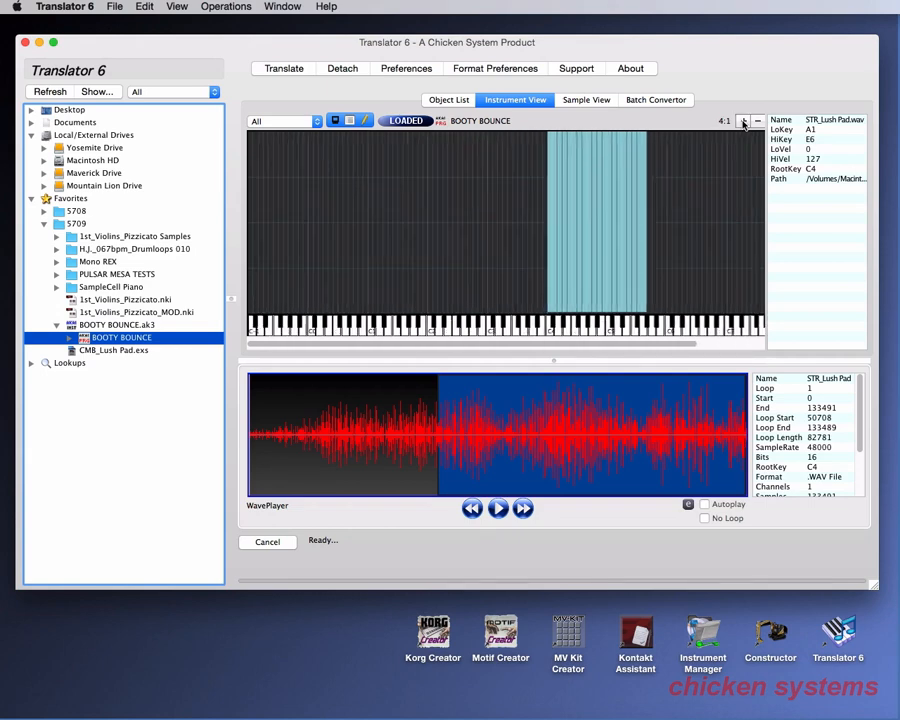
left_click(744, 120)
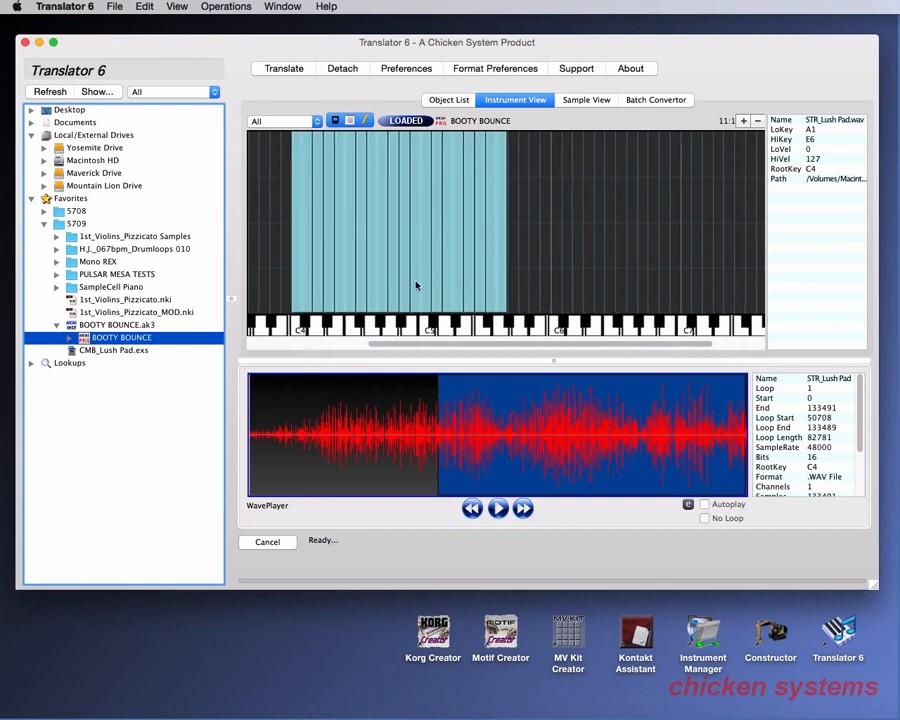
left_click(350, 280)
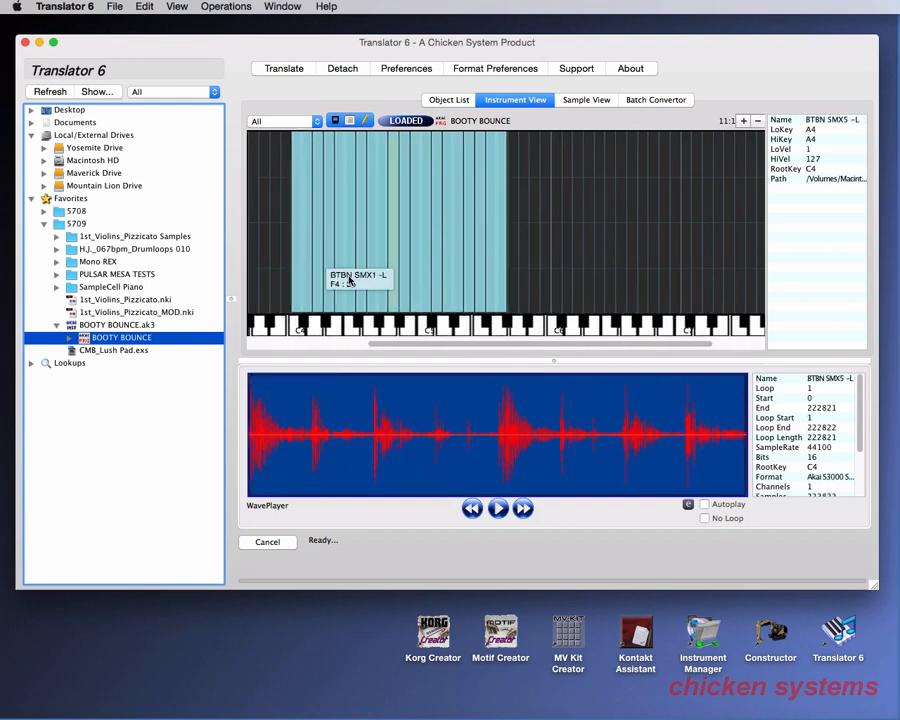